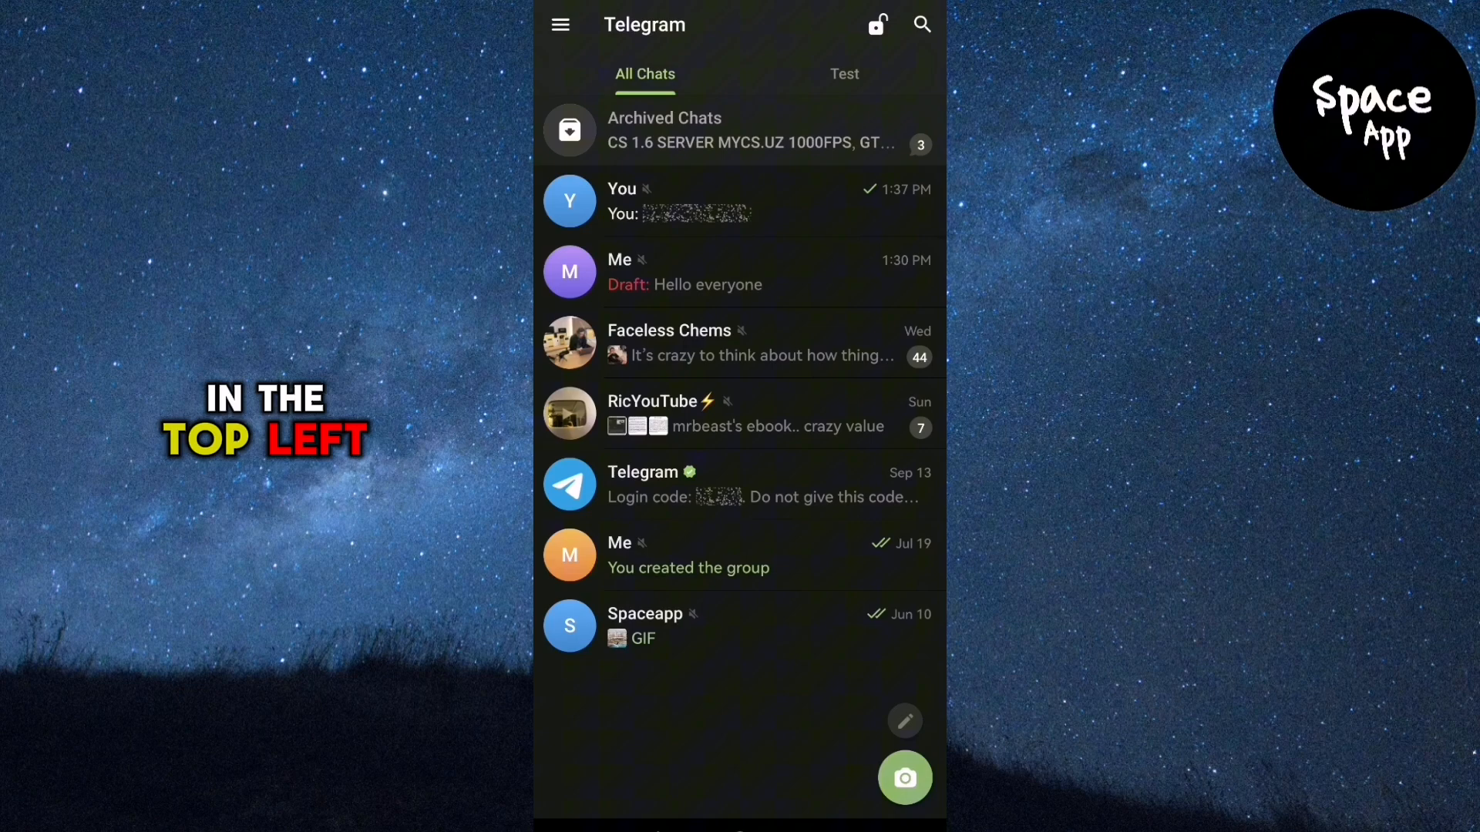
# - Bring up Telegram's main navigation menu over the chat list
pyautogui.click(558, 23)
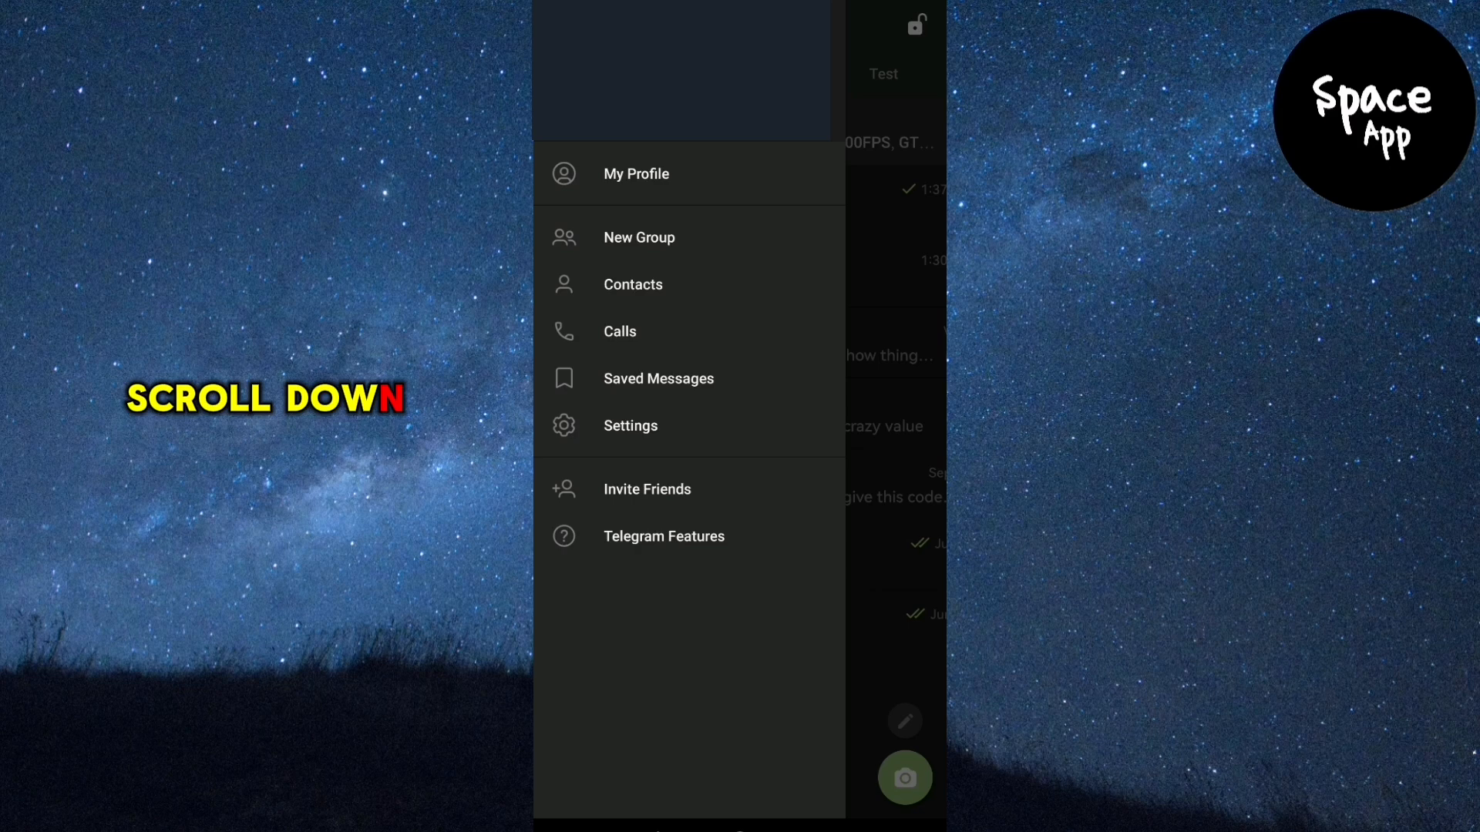
pyautogui.click(630, 425)
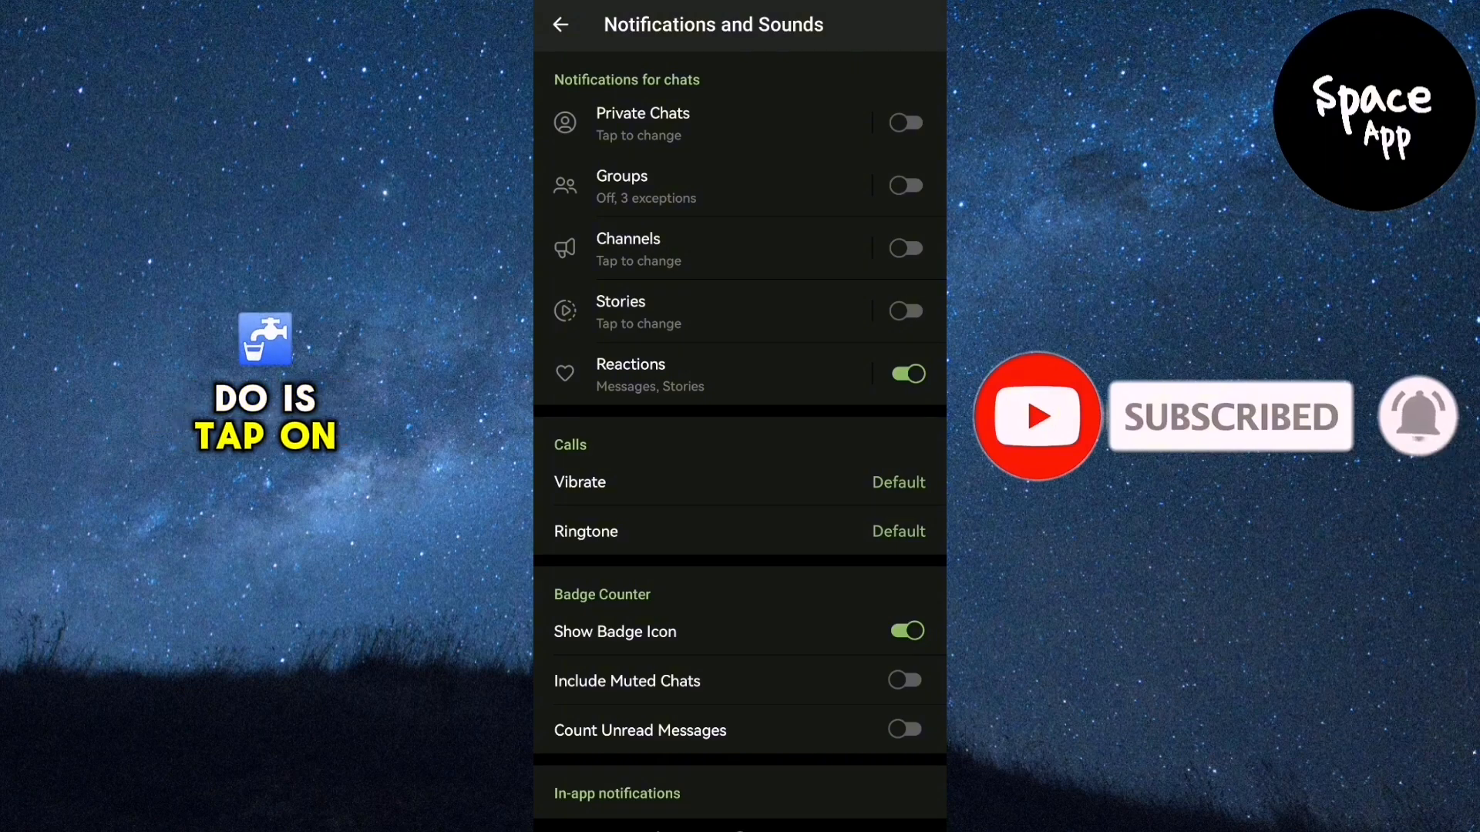
# - Scroll down the Notifications and Sounds page past the Badge Counter section
pyautogui.scroll(-3)
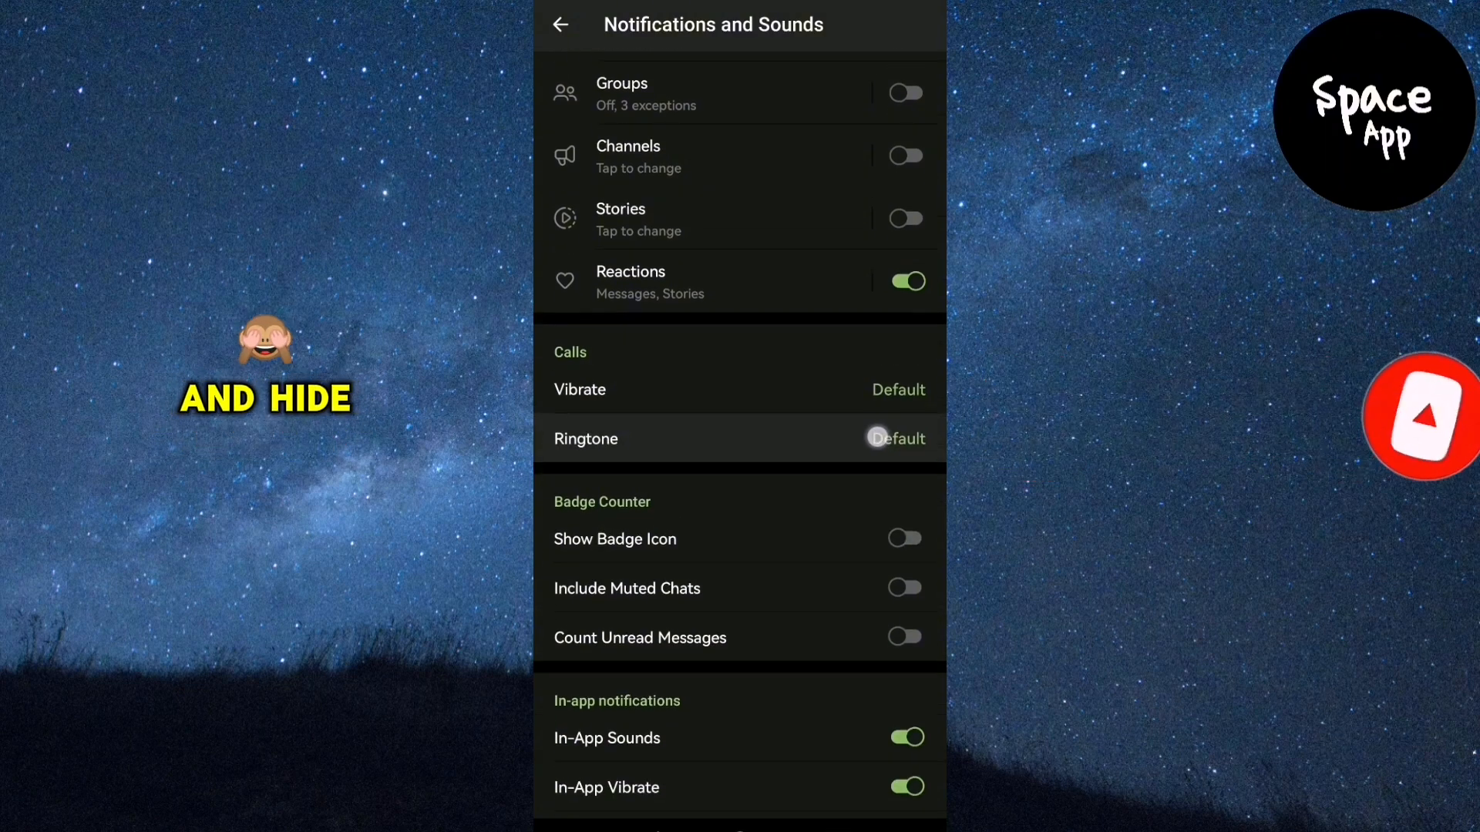
pyautogui.scroll(-3)
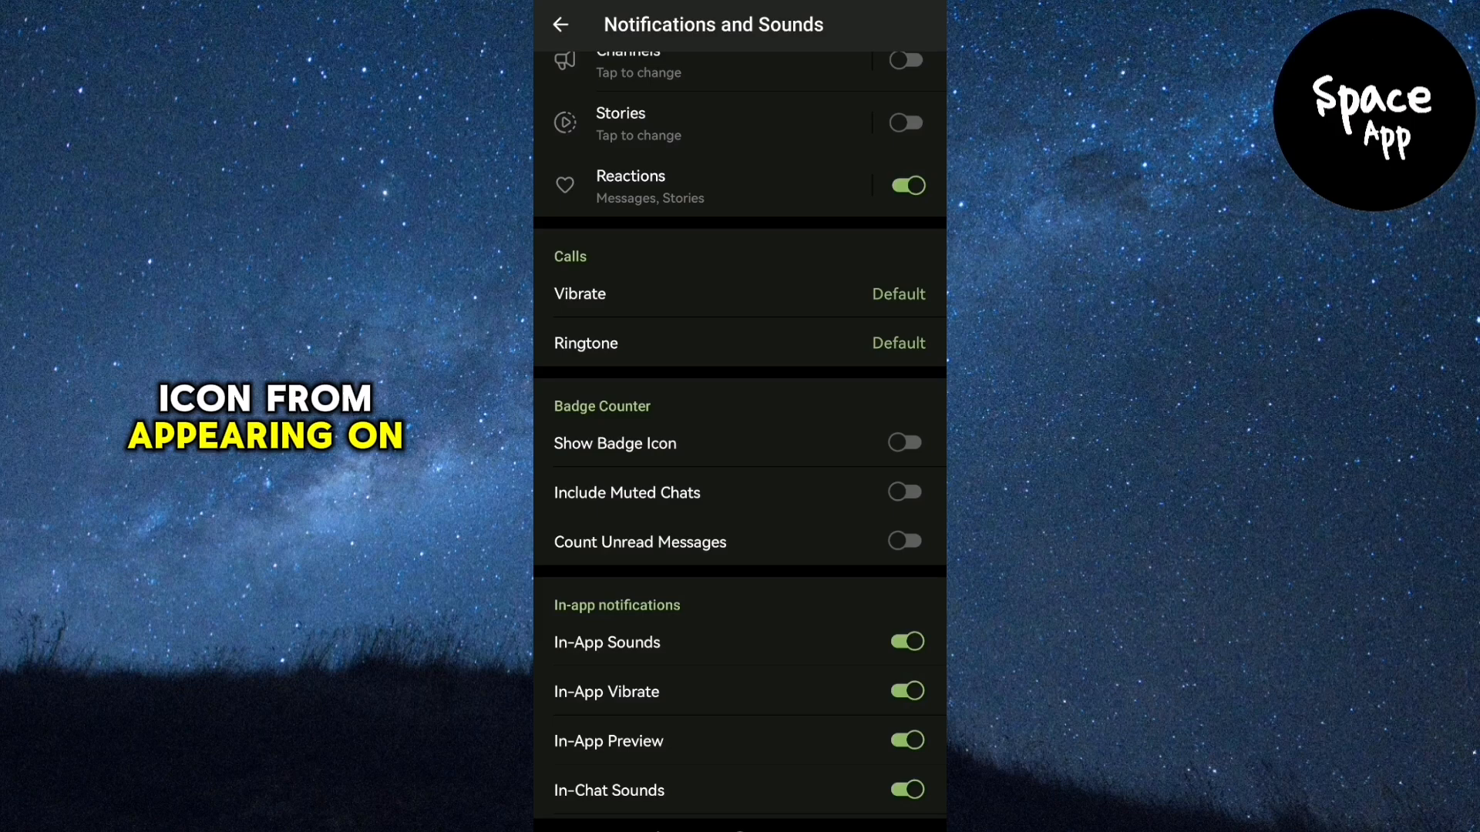